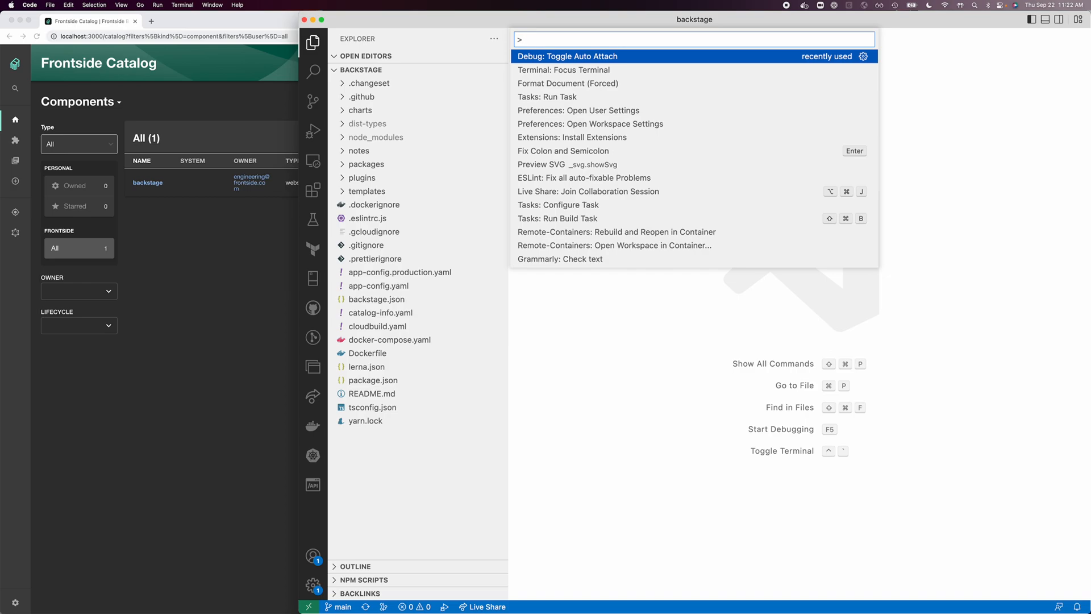
Step: Switch on Debug: Toggle Auto Attach from the Command Palette, set to 'With Flag'
{"action": "type", "text": "Toglgle"}
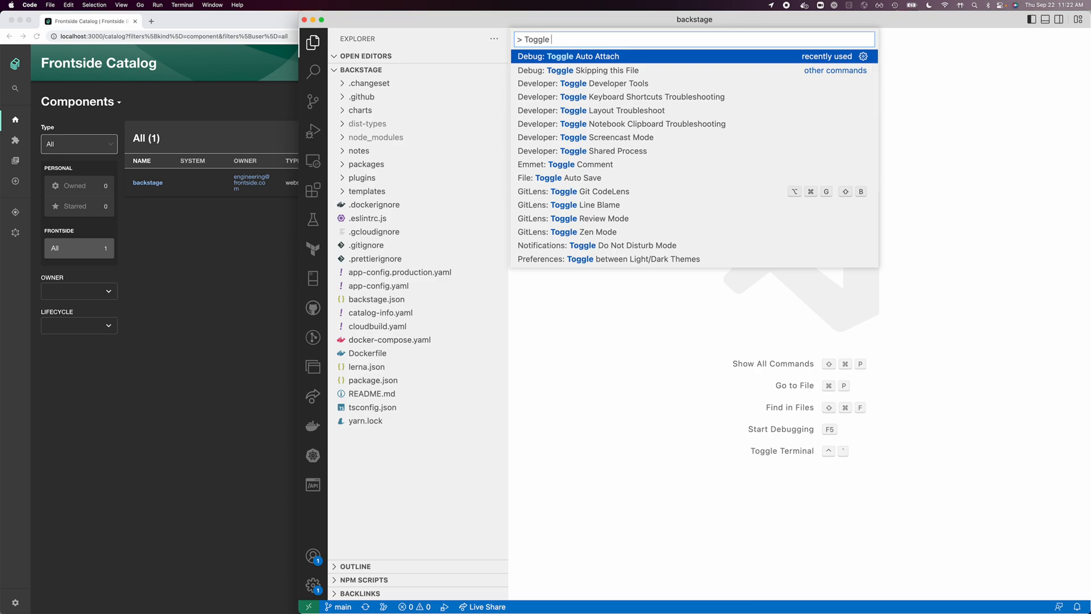
{"action": "left_click", "coordinate": [568, 56]}
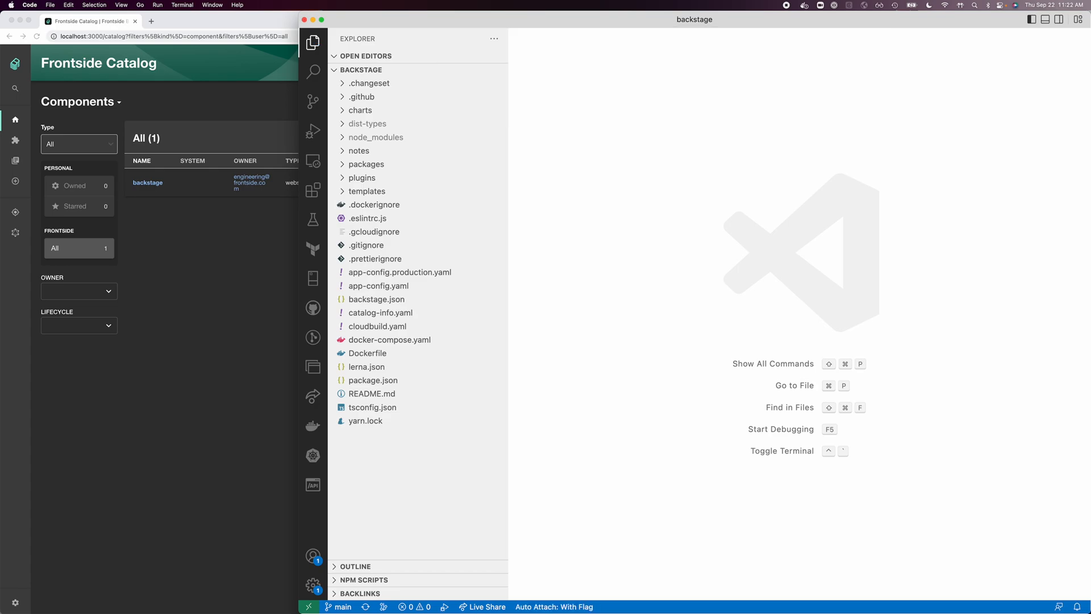
{"action": "mouse_move", "coordinate": [689, 225]}
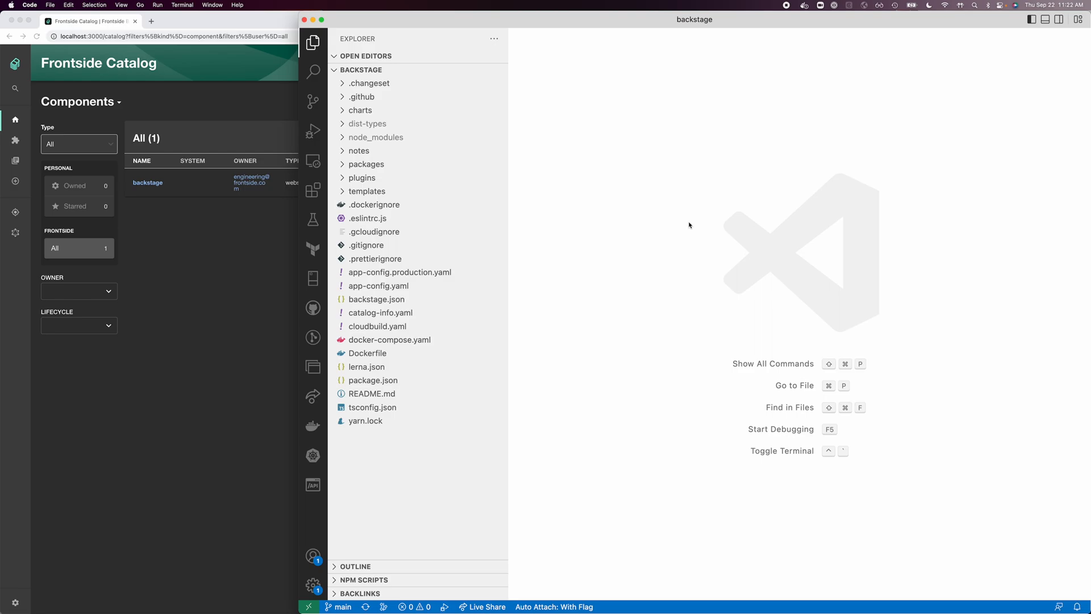
Step: Run 'Terminal: Focus Terminal' from the Command Palette to open the integrated terminal
{"action": "key", "text": "cmd+shift+p"}
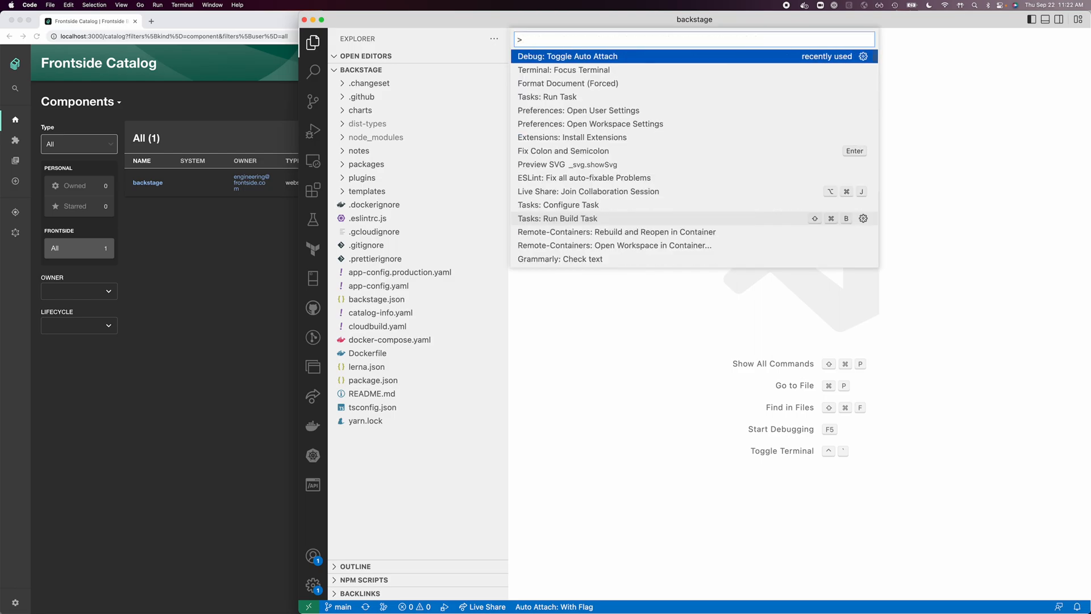
{"action": "type", "text": "Focu"}
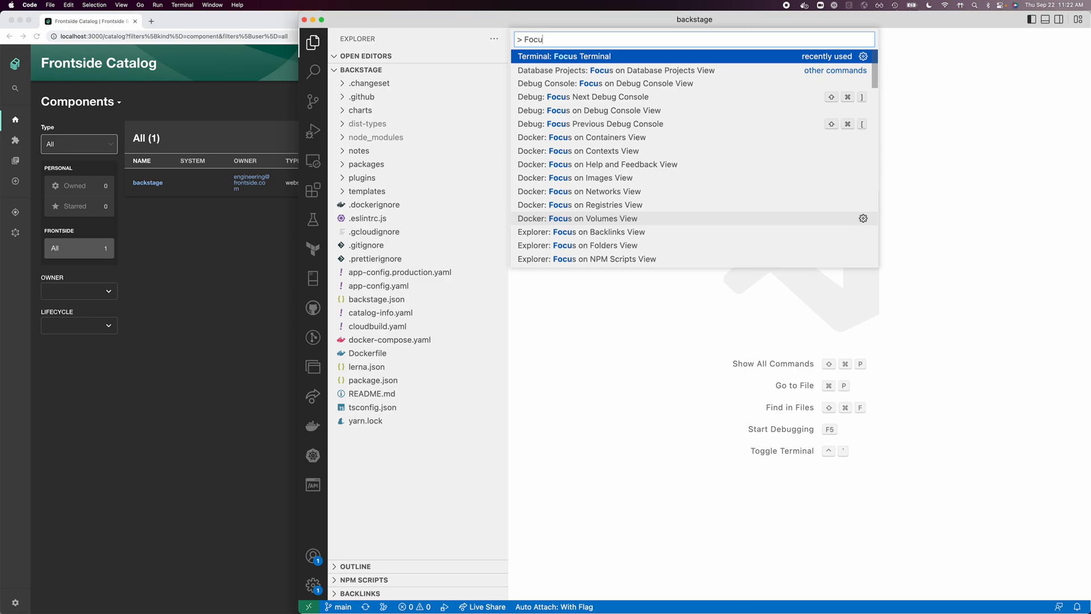
{"action": "type", "text": "s"}
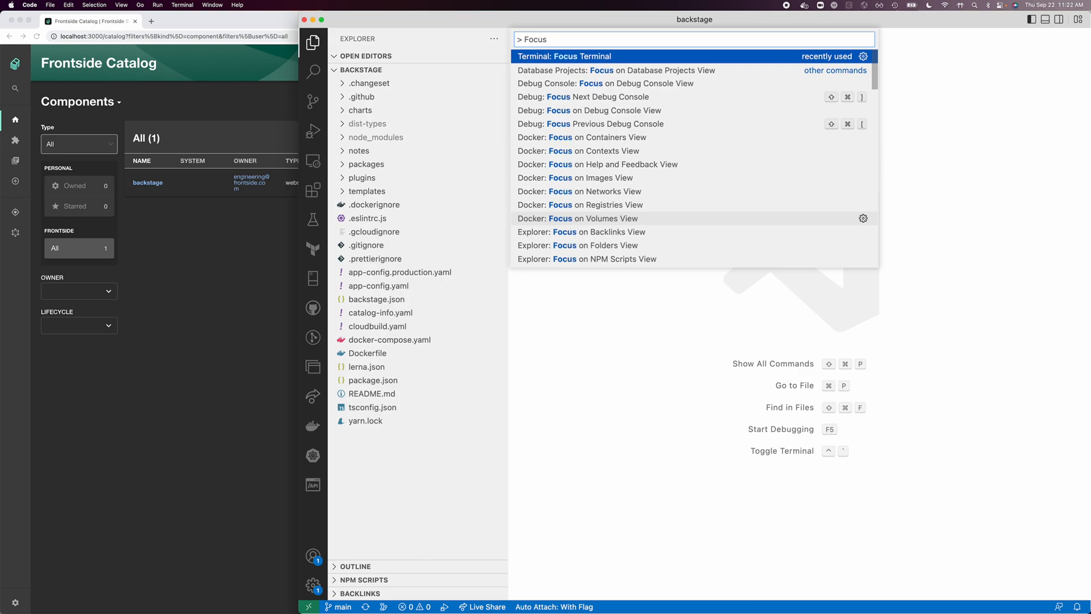
{"action": "left_click", "coordinate": [564, 55]}
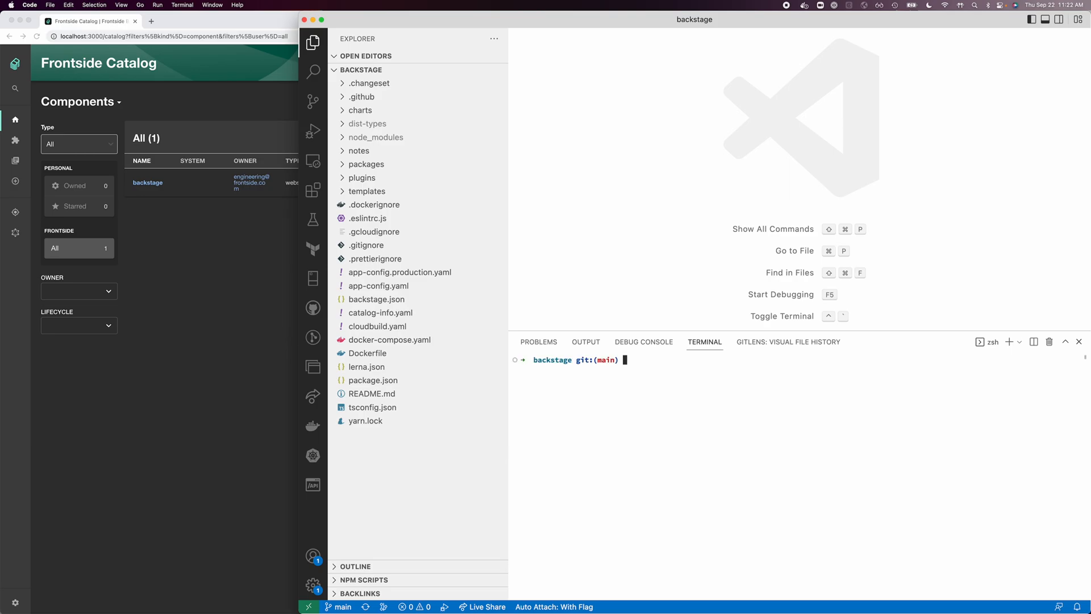
{"action": "mouse_move", "coordinate": [725, 375]}
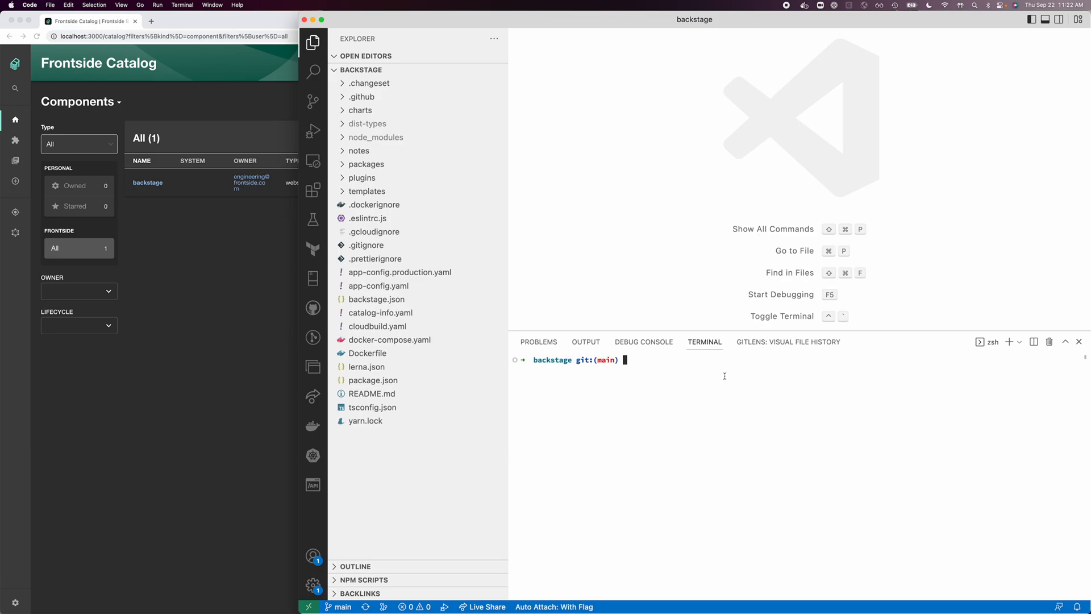
Step: Run 'yarn start-backend --inspect' in the terminal until the debugger attaches
{"action": "type", "text": "yarn"}
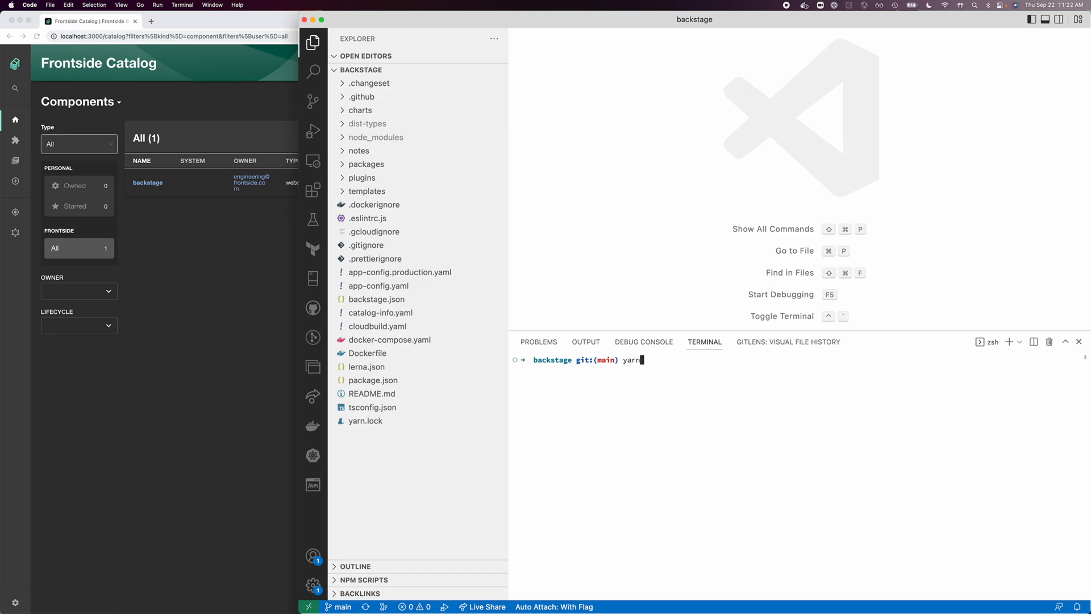
{"action": "type", "text": "start-backend --inspect"}
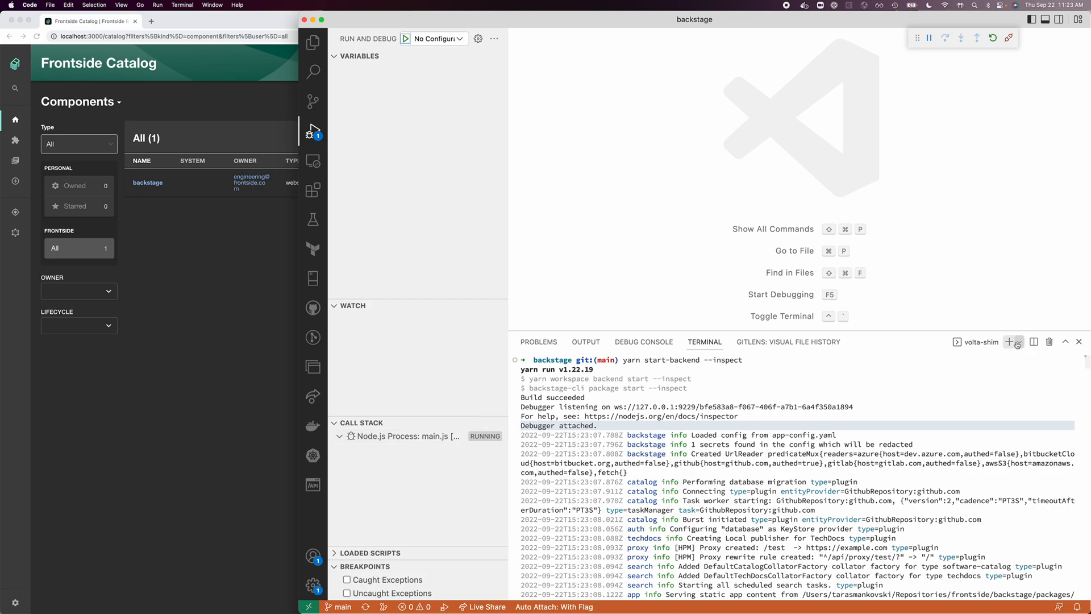
Step: Open a new terminal and run 'yarn start' to launch the frontend dev server
{"action": "left_click", "coordinate": [1041, 341]}
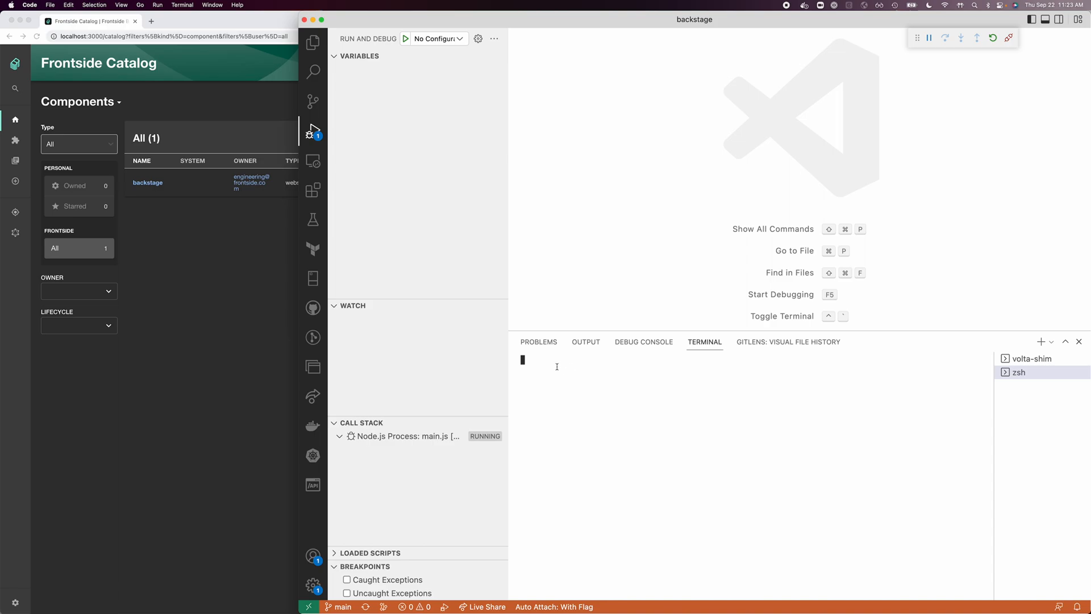
{"action": "type", "text": "yarn st"}
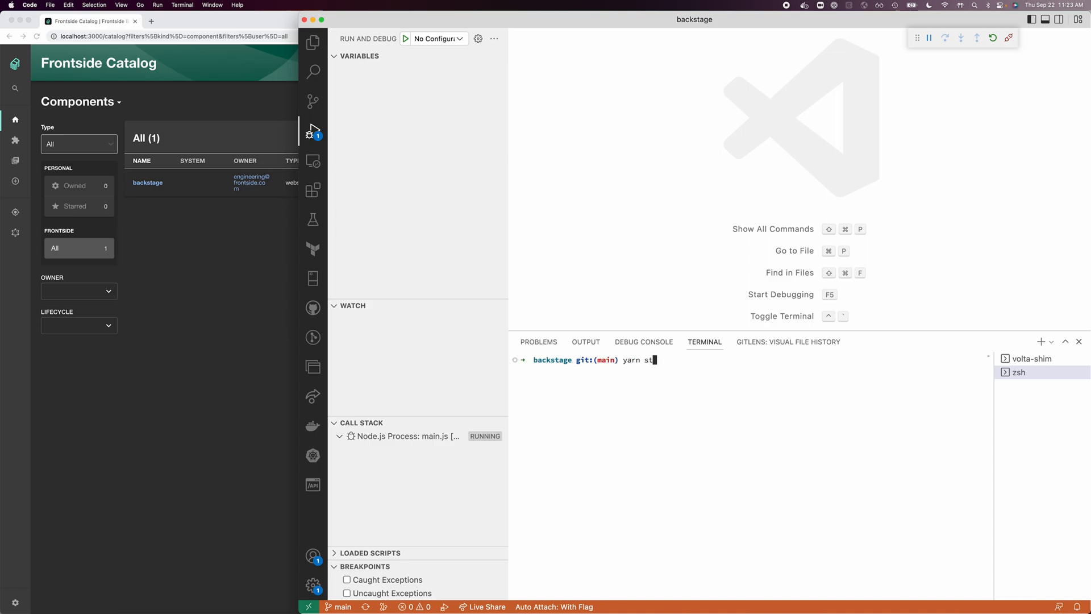
{"action": "type", "text": "art"}
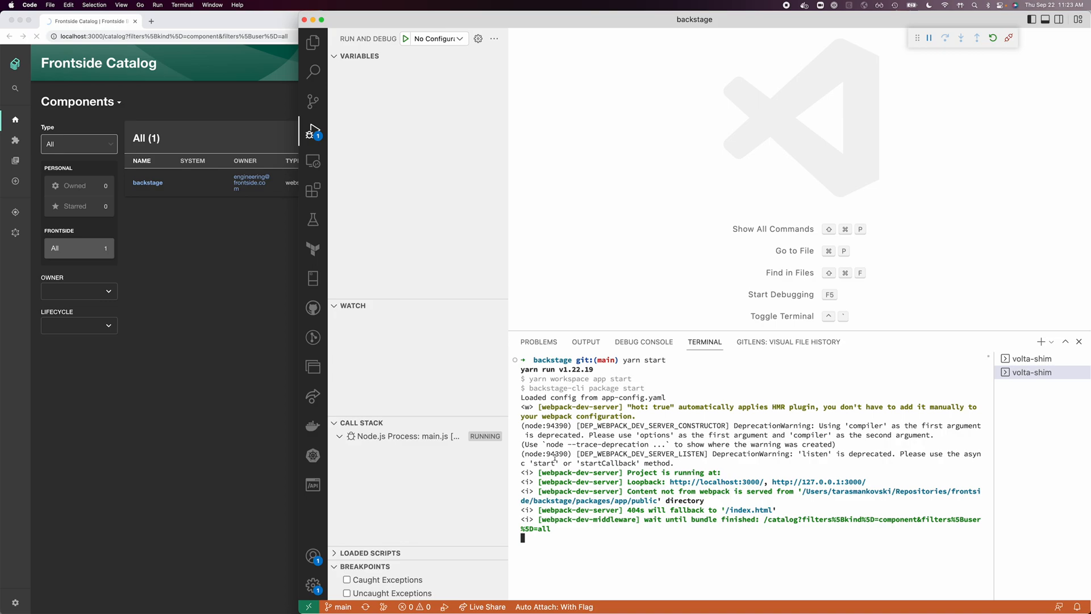
{"action": "mouse_move", "coordinate": [263, 289]}
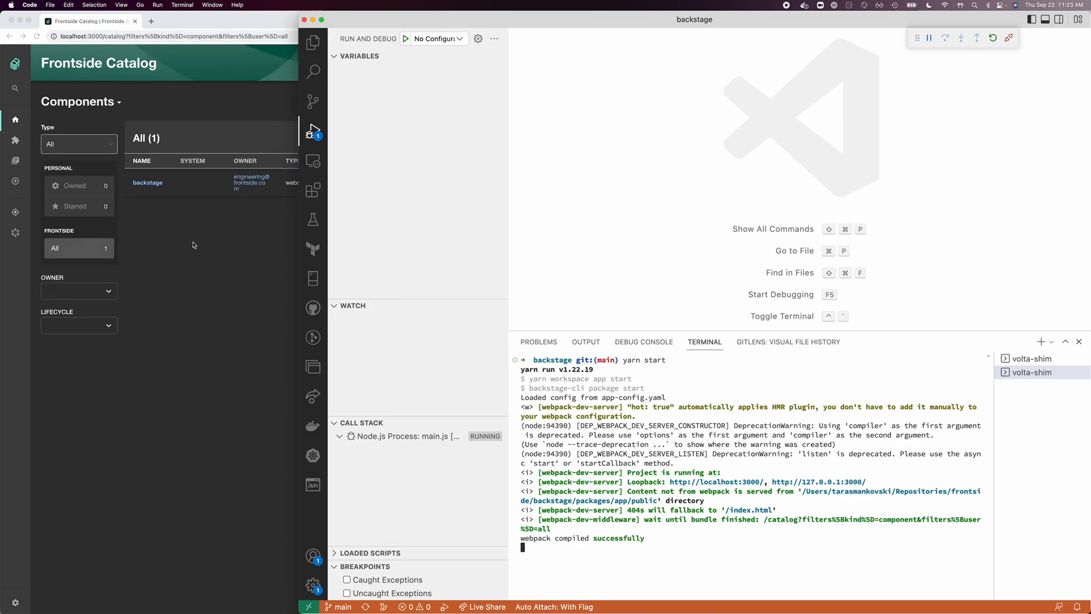
{"action": "mouse_move", "coordinate": [235, 293]}
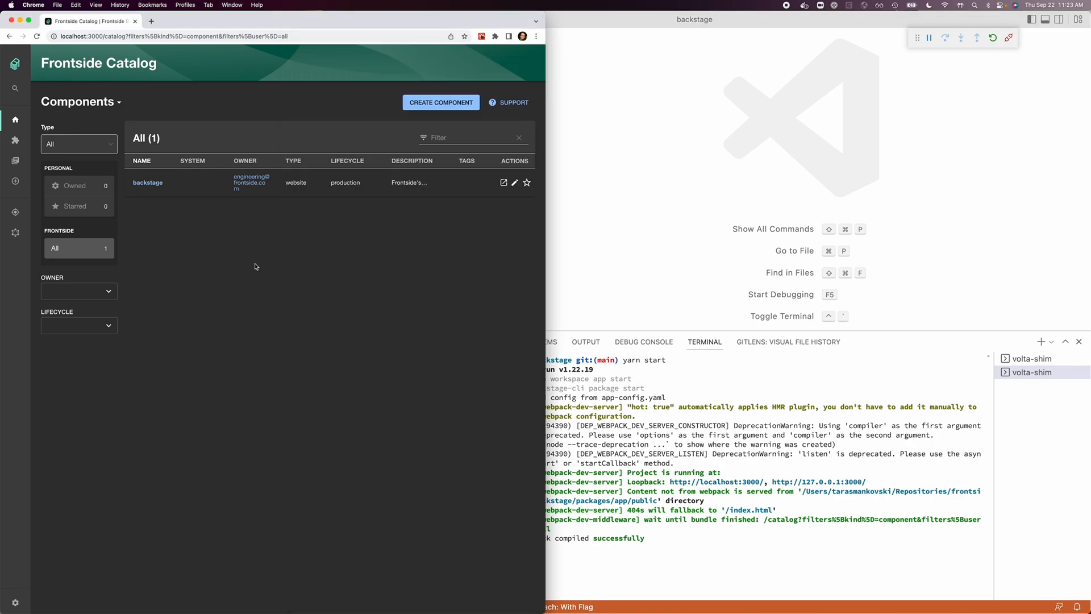
{"action": "mouse_move", "coordinate": [189, 227]}
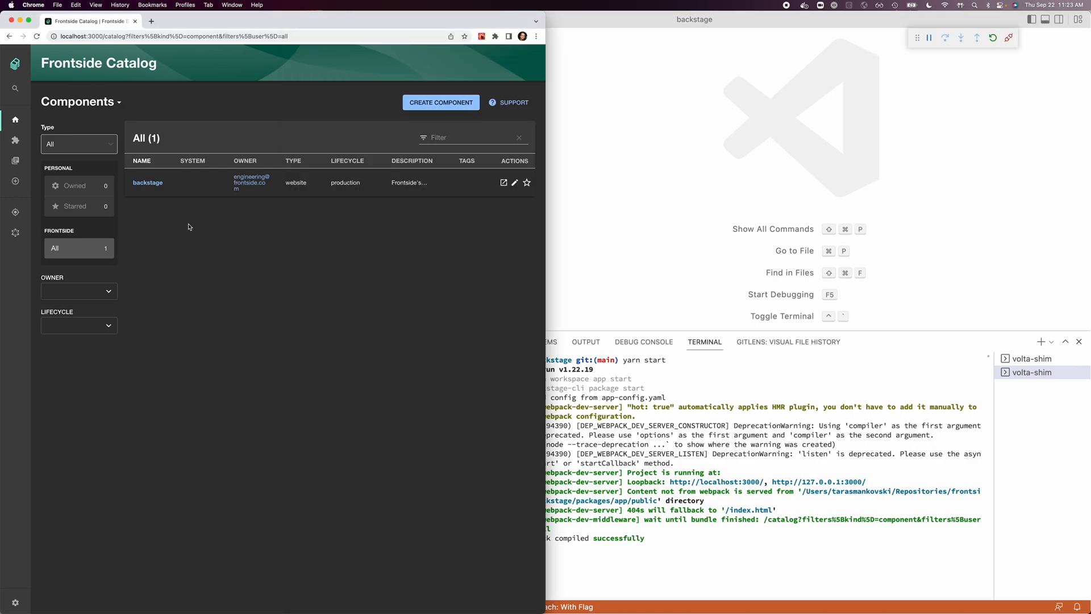
{"action": "mouse_move", "coordinate": [229, 242]}
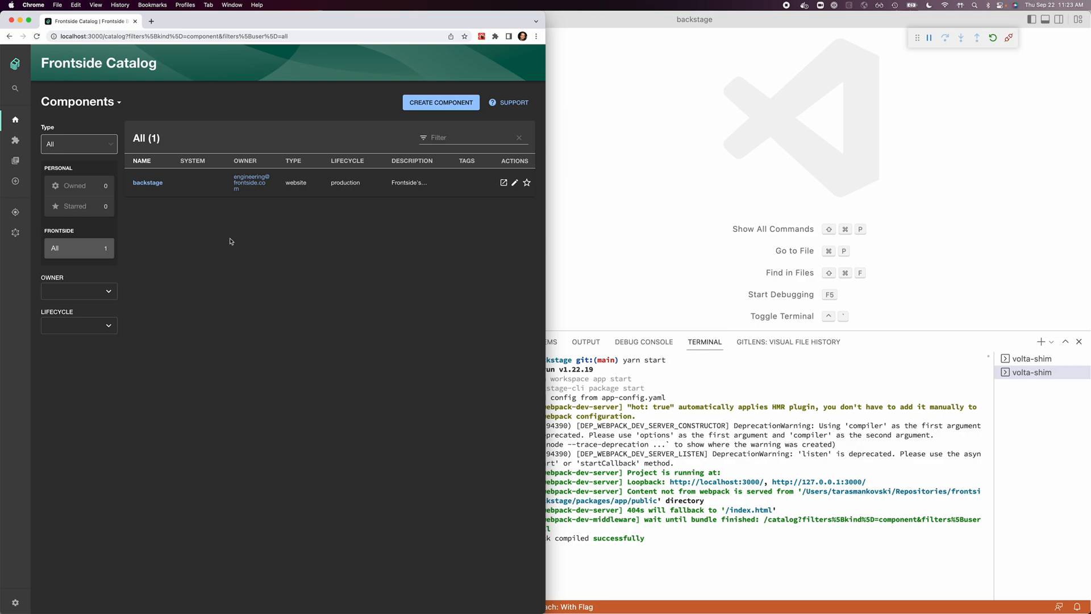
{"action": "mouse_move", "coordinate": [213, 222]}
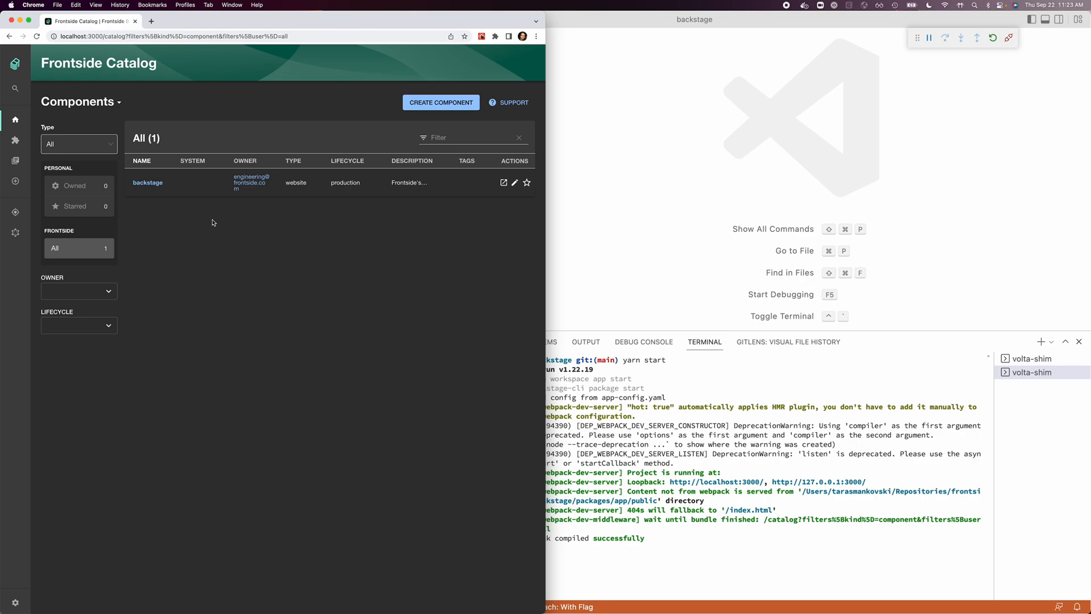
{"action": "mouse_move", "coordinate": [208, 224]}
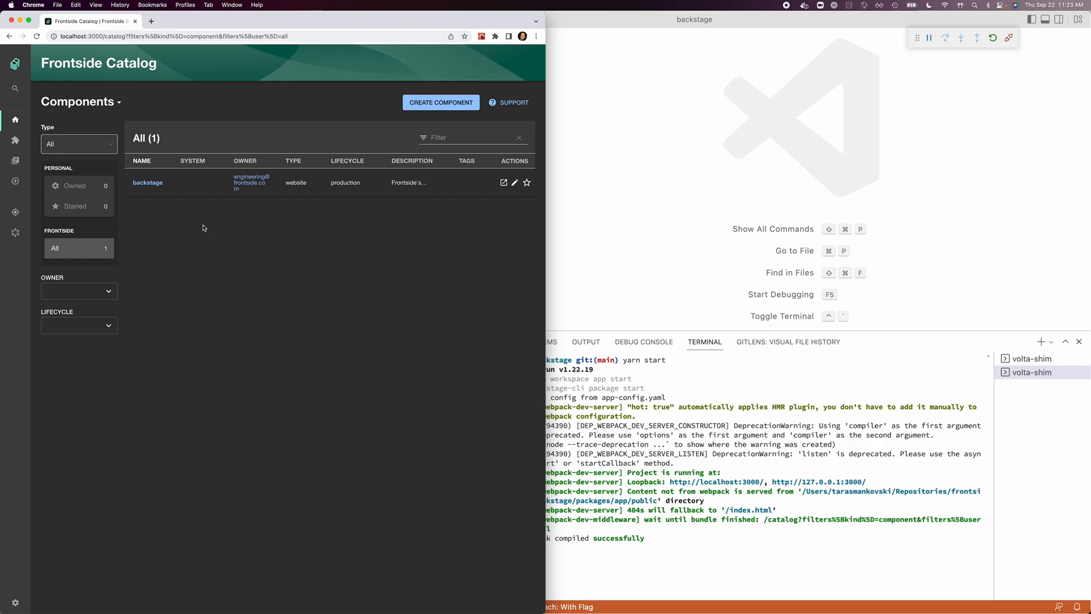
{"action": "mouse_move", "coordinate": [214, 238]}
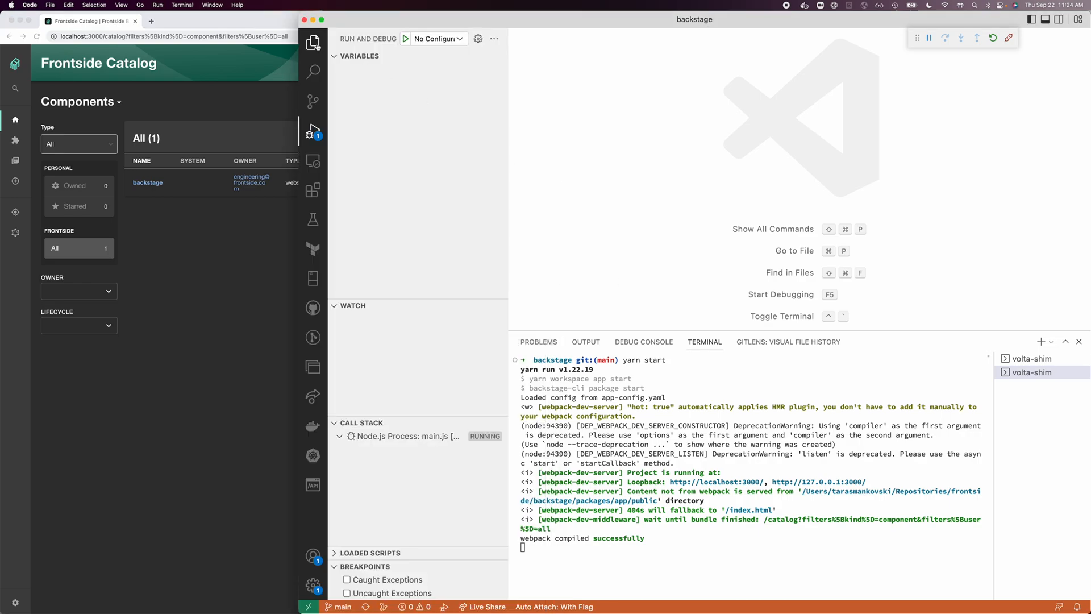
{"action": "left_click", "coordinate": [314, 42]}
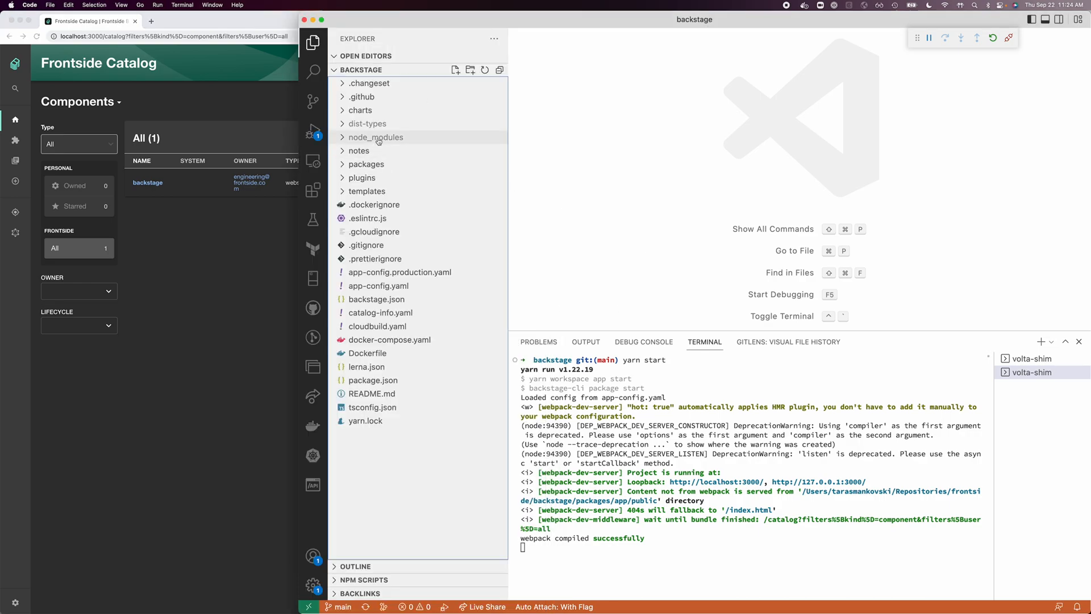
{"action": "left_click", "coordinate": [376, 137]}
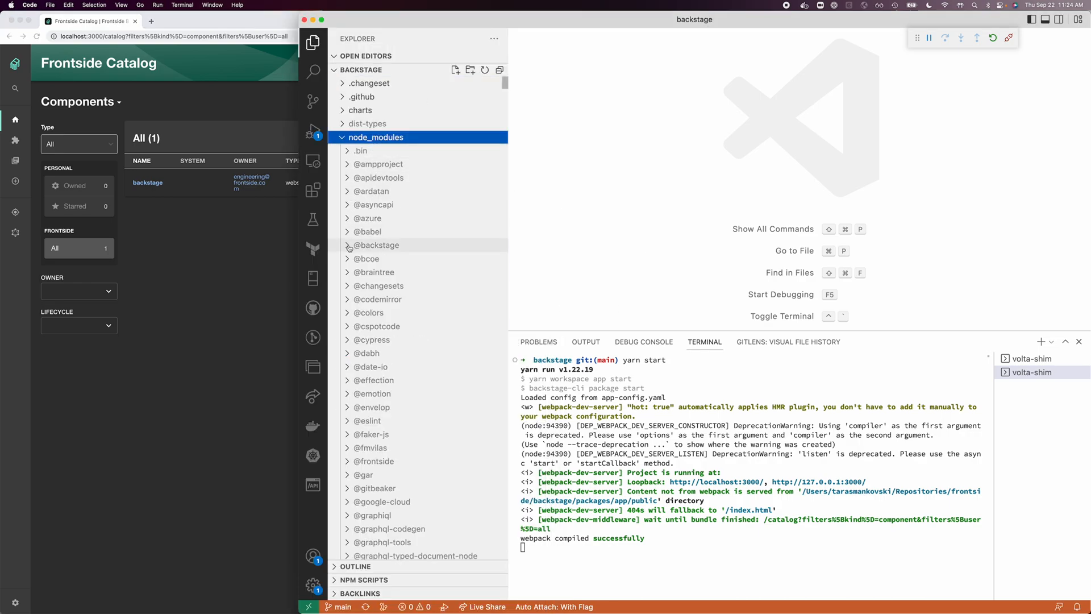
{"action": "scroll", "scroll_direction": "down", "scroll_amount": 3}
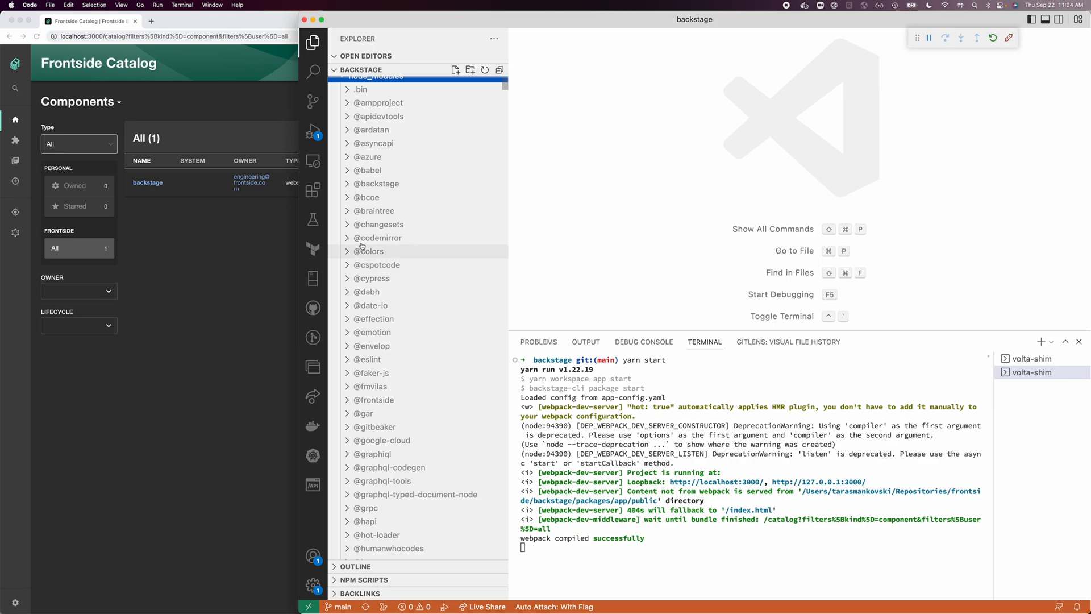
{"action": "left_click", "coordinate": [377, 183]}
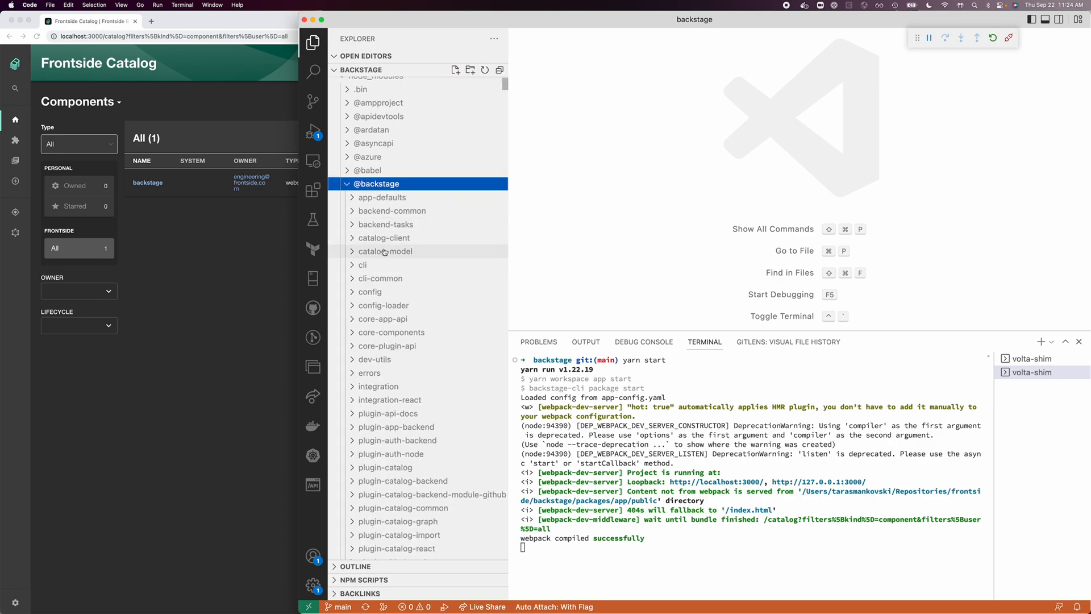
{"action": "mouse_move", "coordinate": [365, 252]}
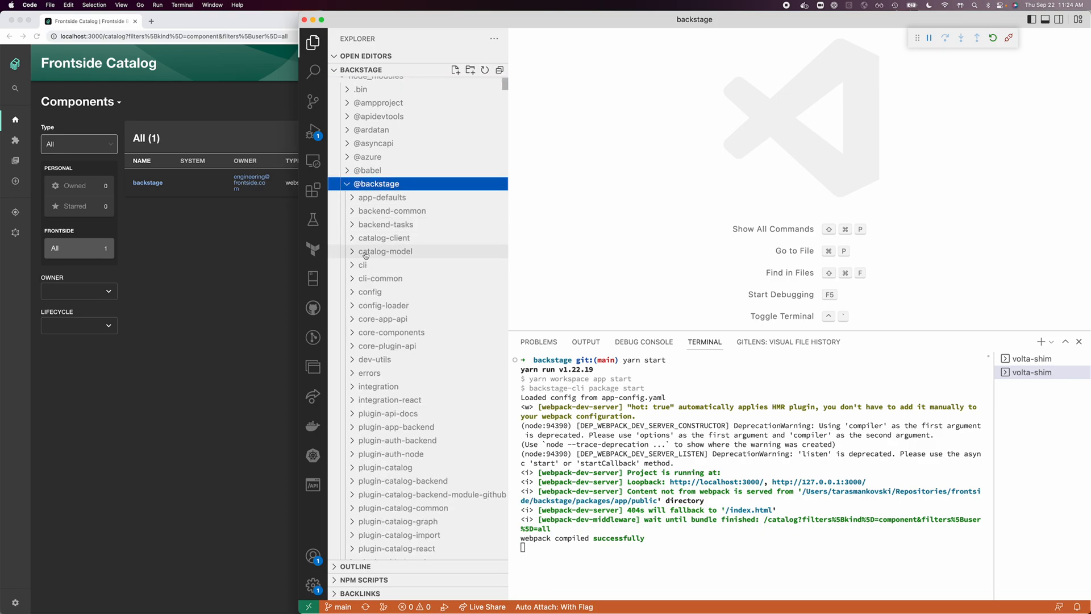
{"action": "scroll", "scroll_direction": "down", "scroll_amount": 3}
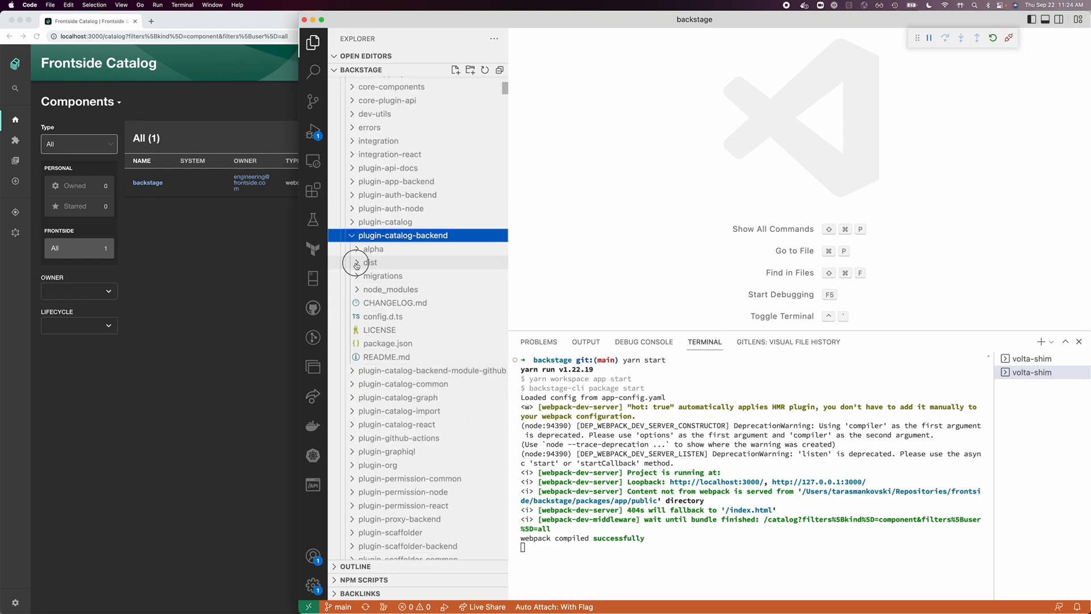
{"action": "left_click", "coordinate": [369, 262]}
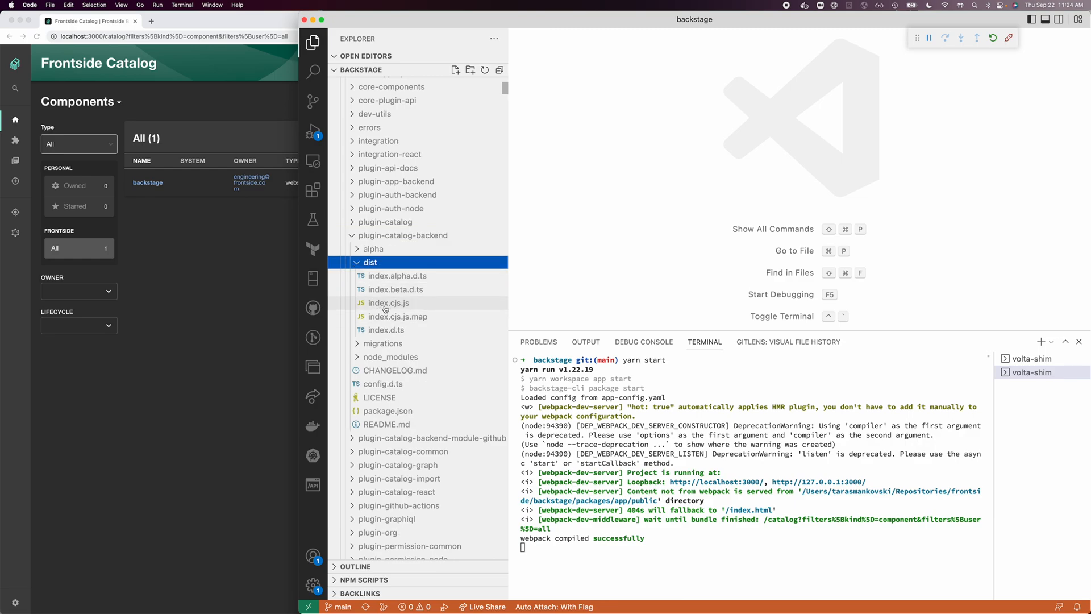
{"action": "double_click", "coordinate": [388, 316]}
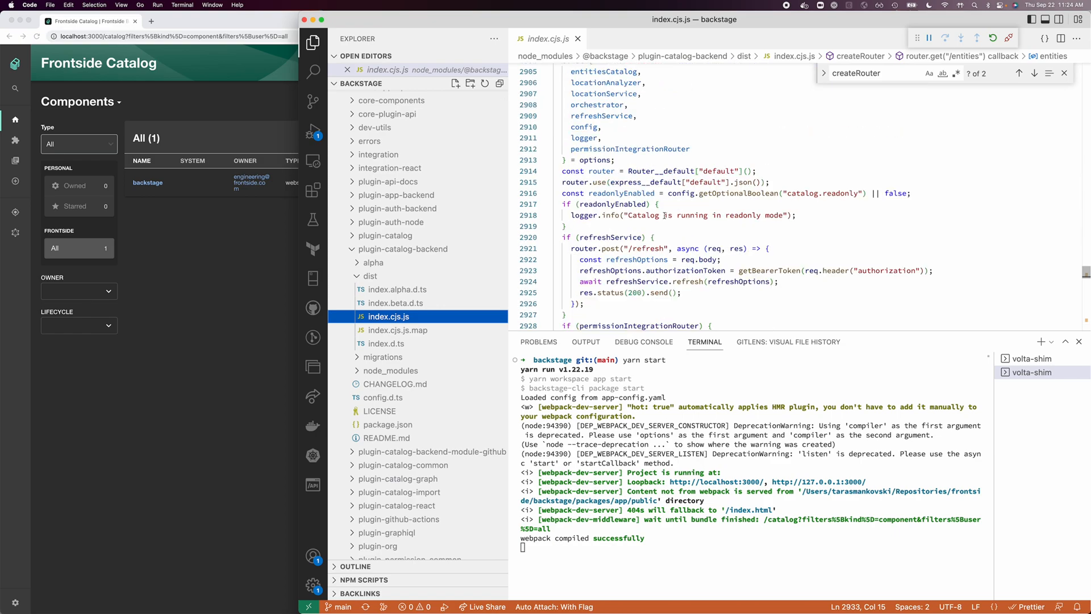
Step: Select createRouter and cycle through both matches, returning to its definition at line 2903
{"action": "double_click", "coordinate": [642, 172]}
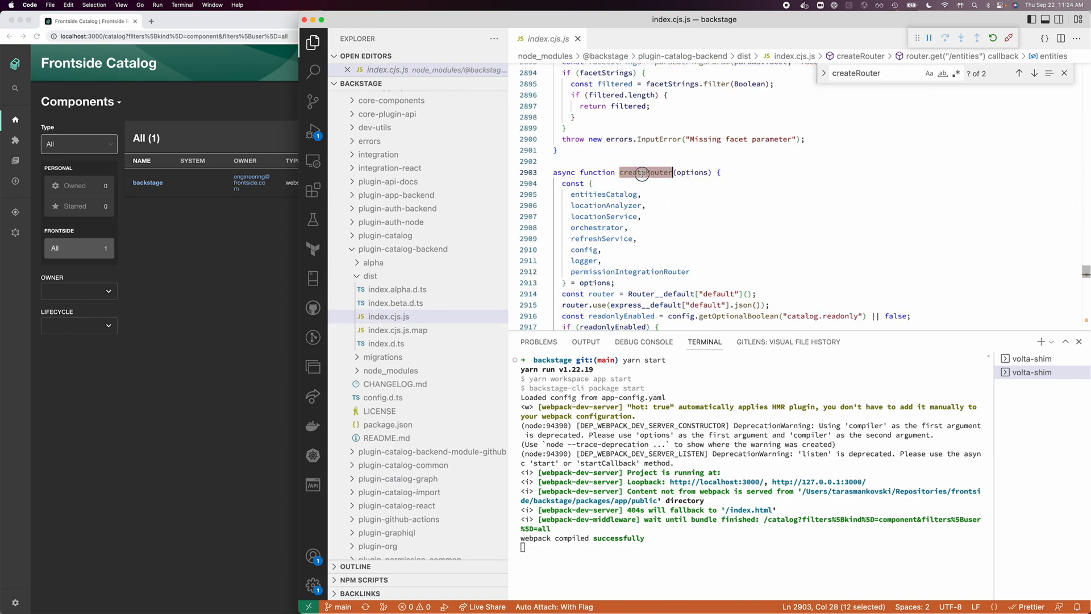
{"action": "left_click", "coordinate": [1019, 73]}
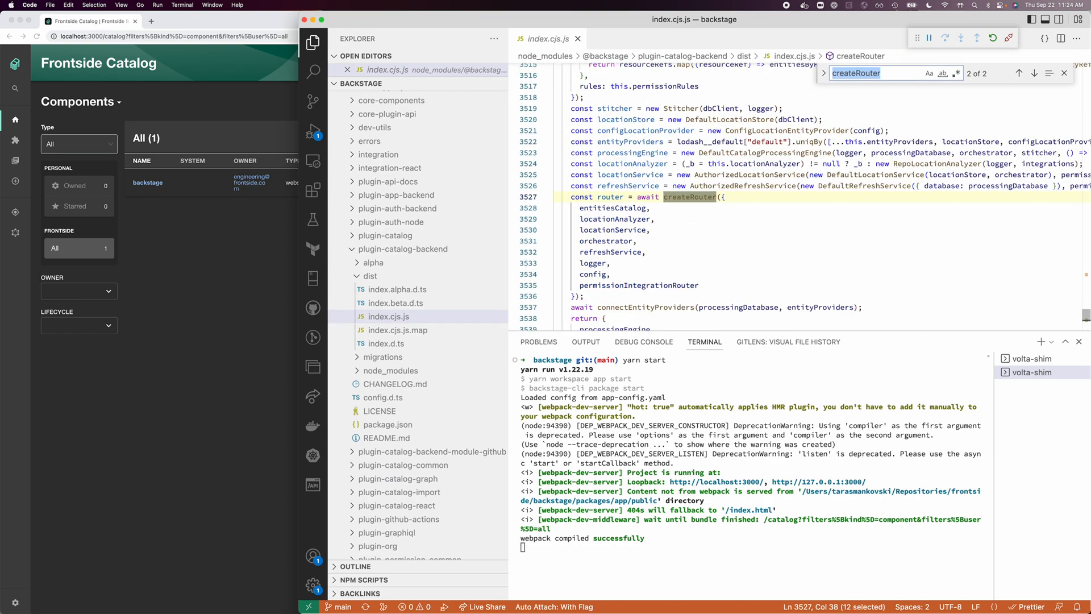
{"action": "left_click", "coordinate": [1019, 73]}
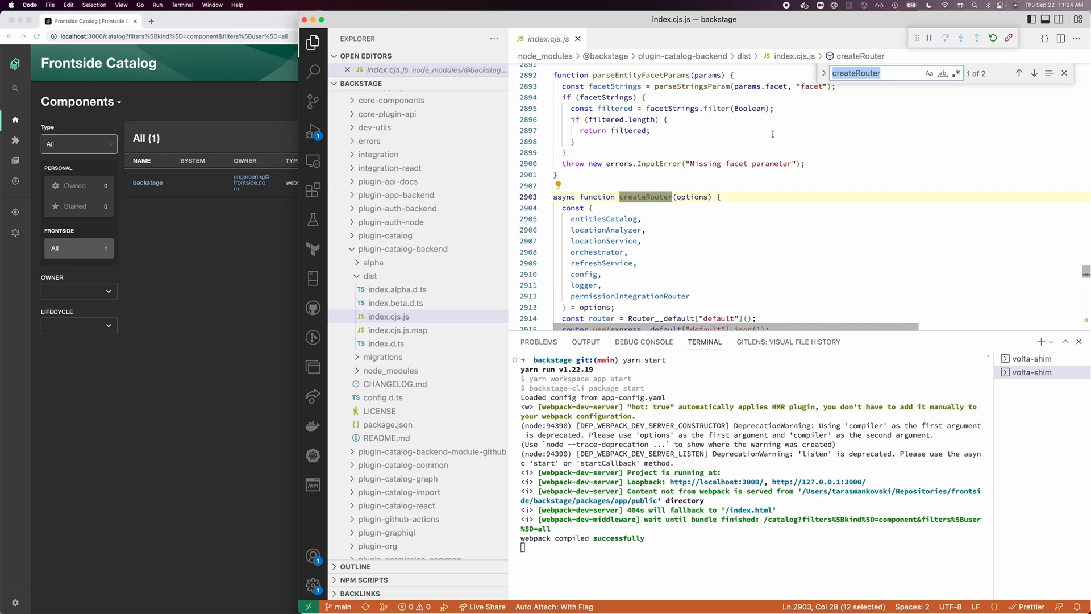
{"action": "scroll", "scroll_direction": "down", "scroll_amount": 3}
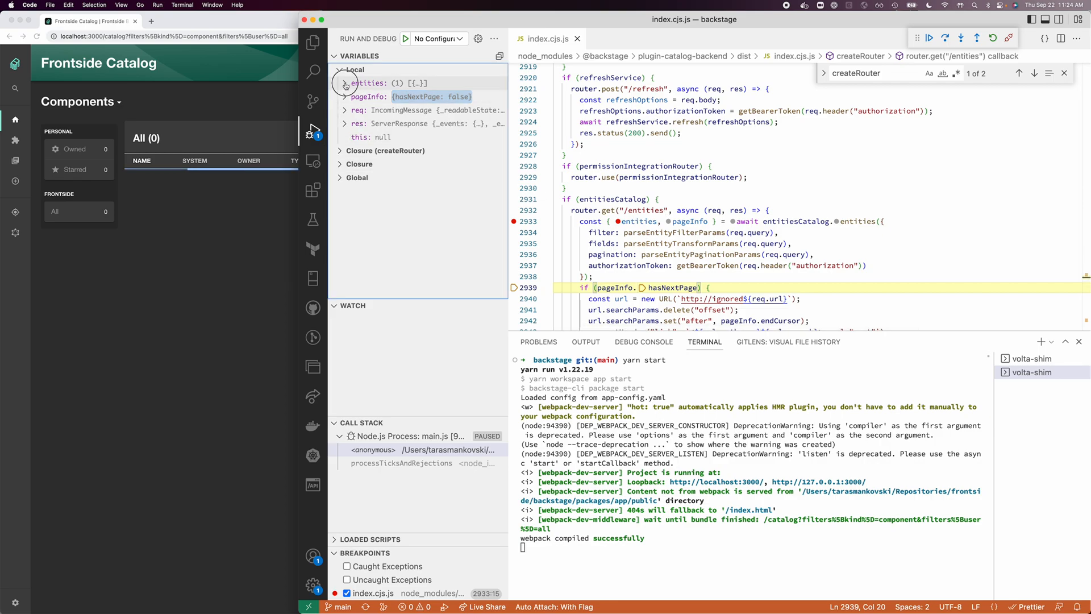
Step: Expand the entities variable and step over to the JSON response line
{"action": "left_click", "coordinate": [345, 83]}
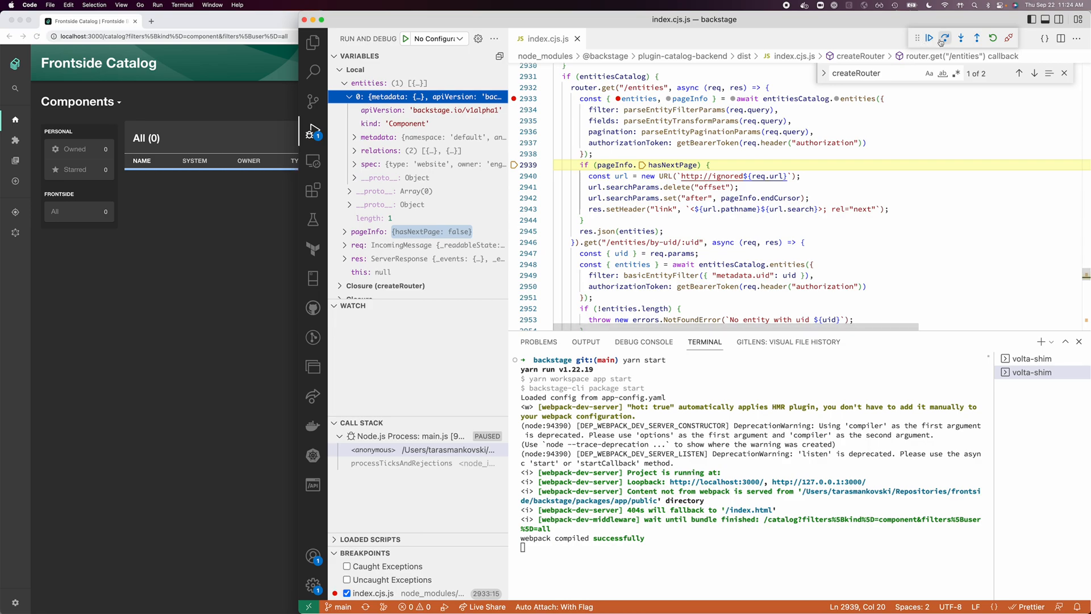
{"action": "left_click", "coordinate": [945, 38]}
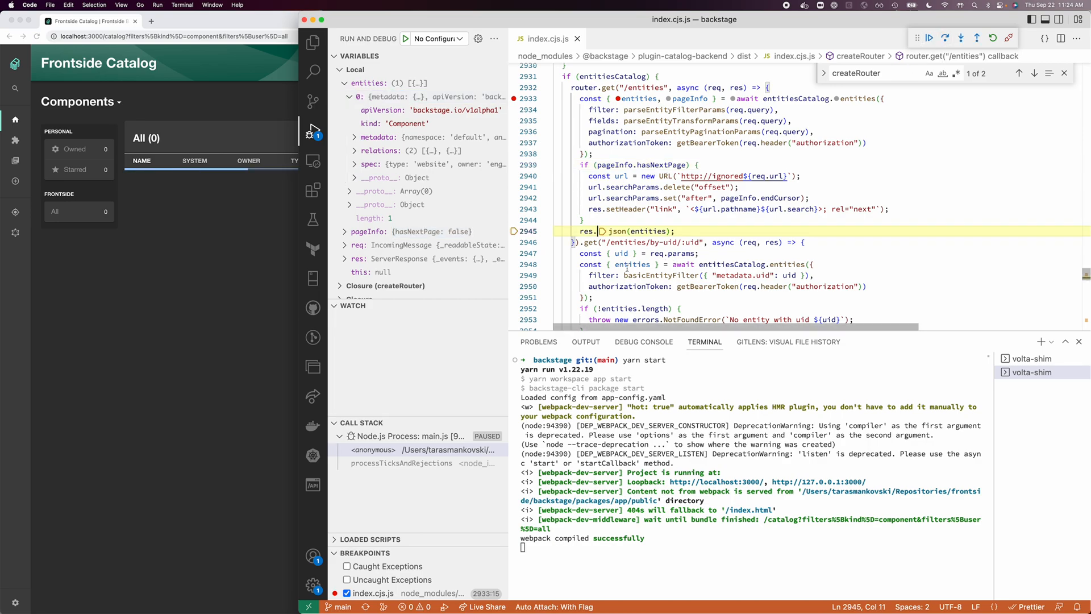